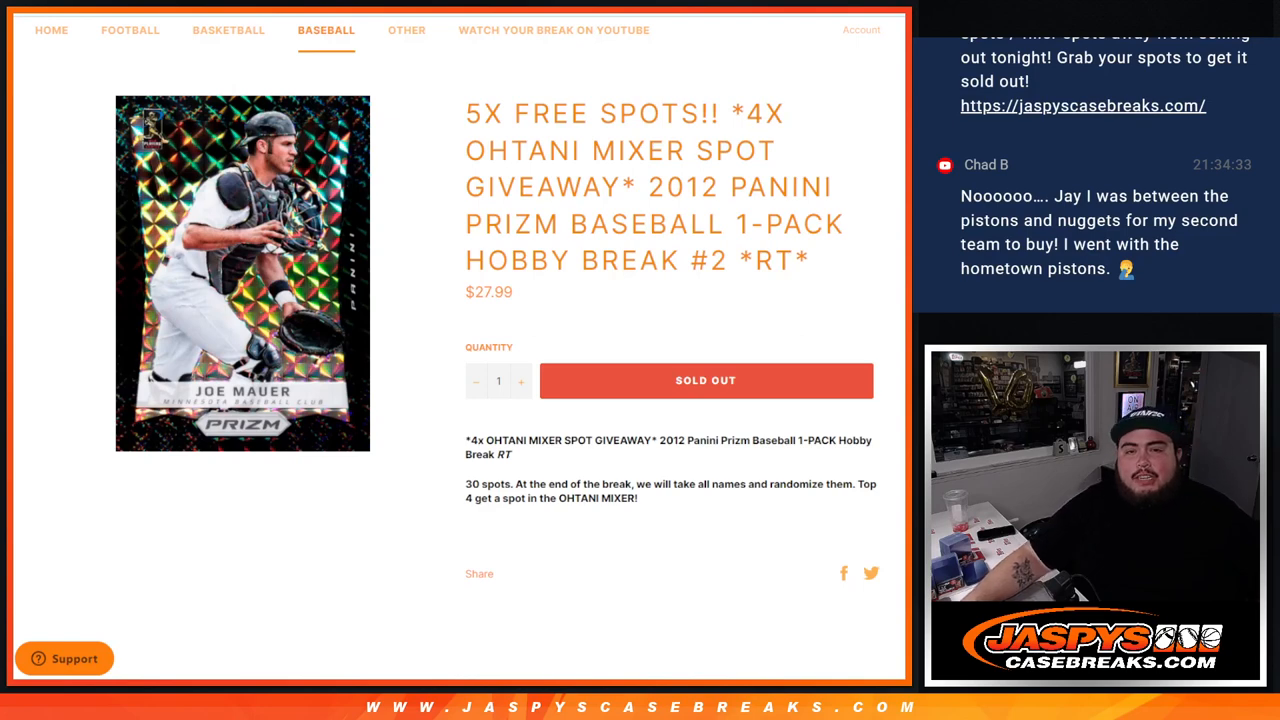
# Step: Highlight parts of the break title on the earlier 25-name result page
pyautogui.moveTo(732, 112); pyautogui.dragTo(724, 188)
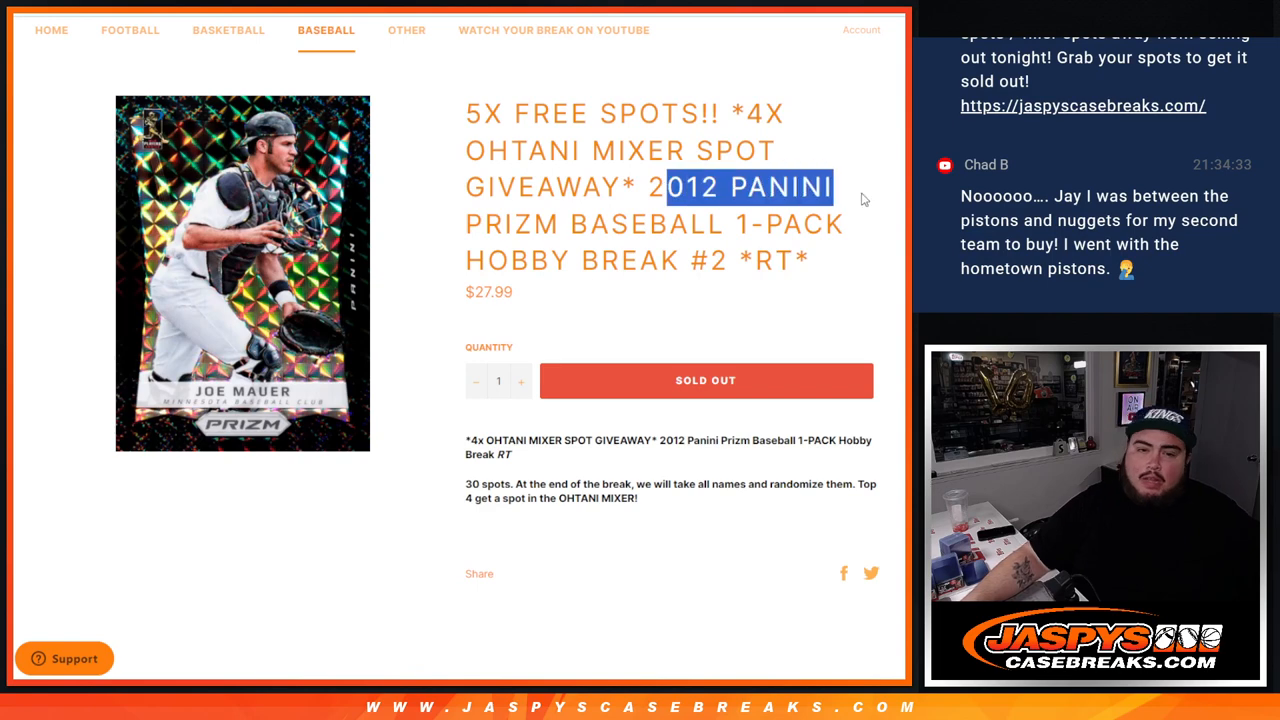
pyautogui.moveTo(864, 198); pyautogui.dragTo(824, 272)
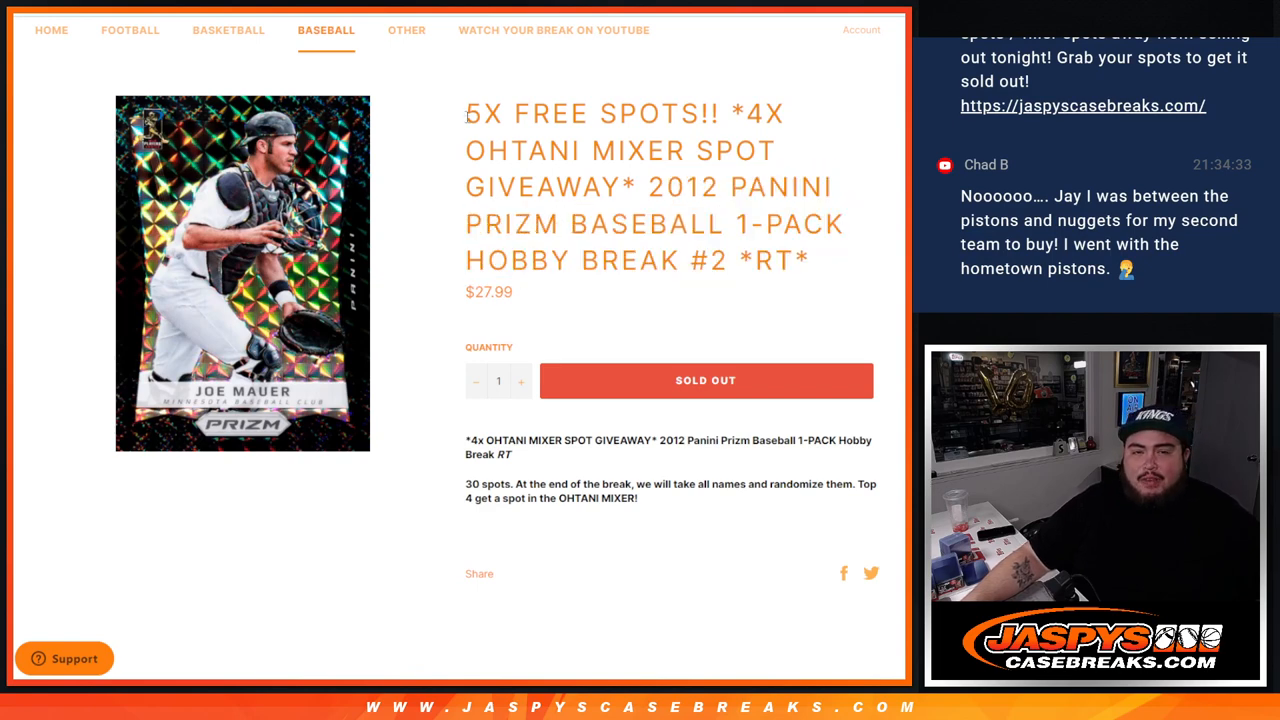
pyautogui.moveTo(464, 112); pyautogui.dragTo(740, 112)
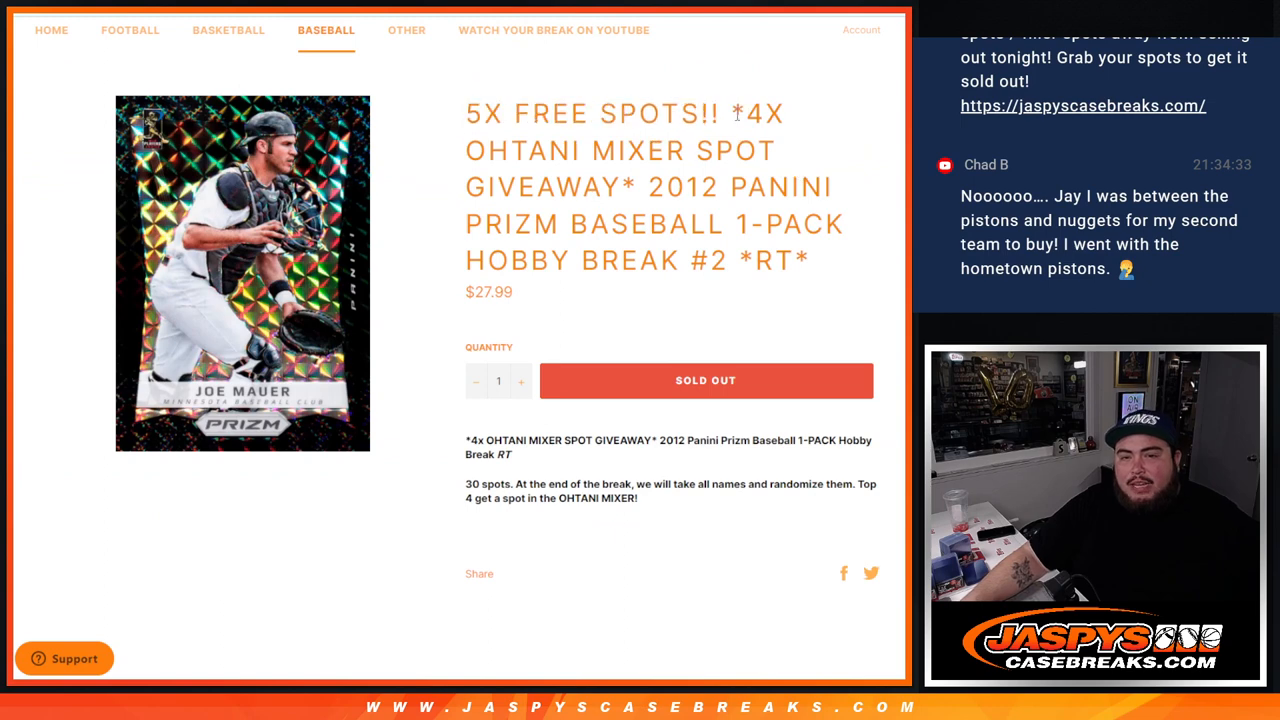
pyautogui.moveTo(734, 112); pyautogui.dragTo(772, 152)
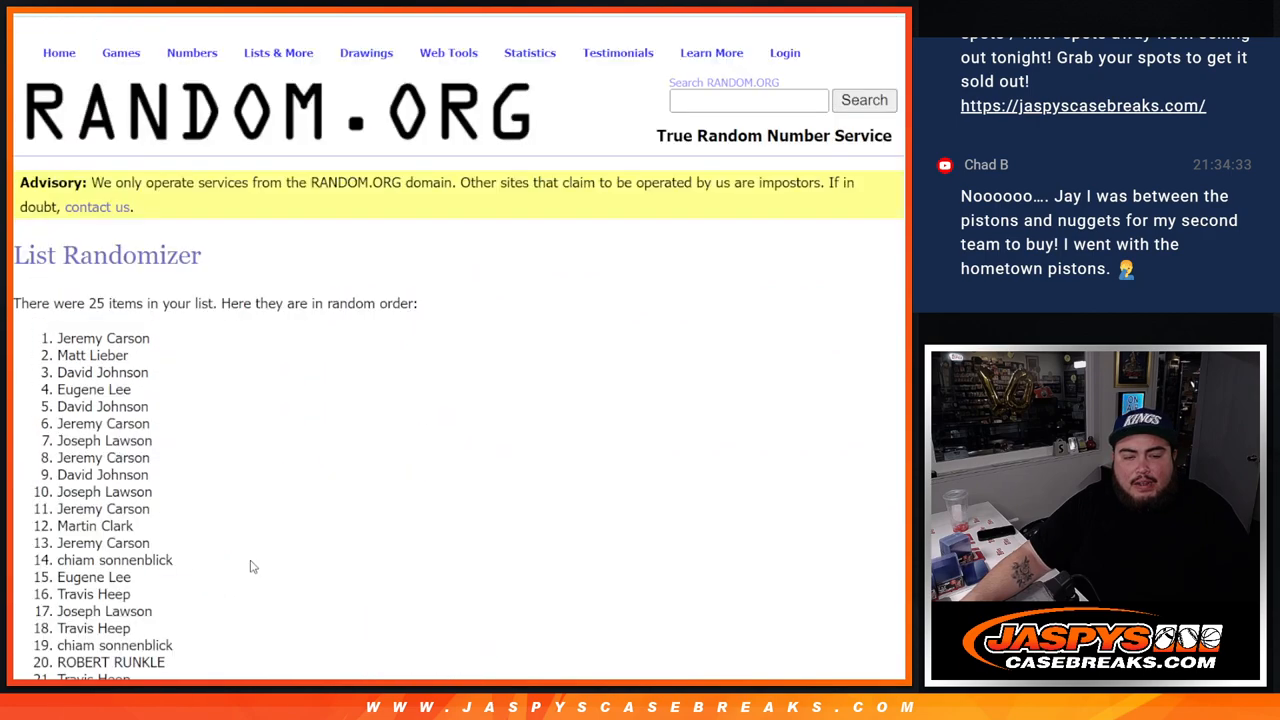
# Step: Highlight the top five result names and go back to the list entry form
pyautogui.moveTo(58, 338); pyautogui.dragTo(164, 360)
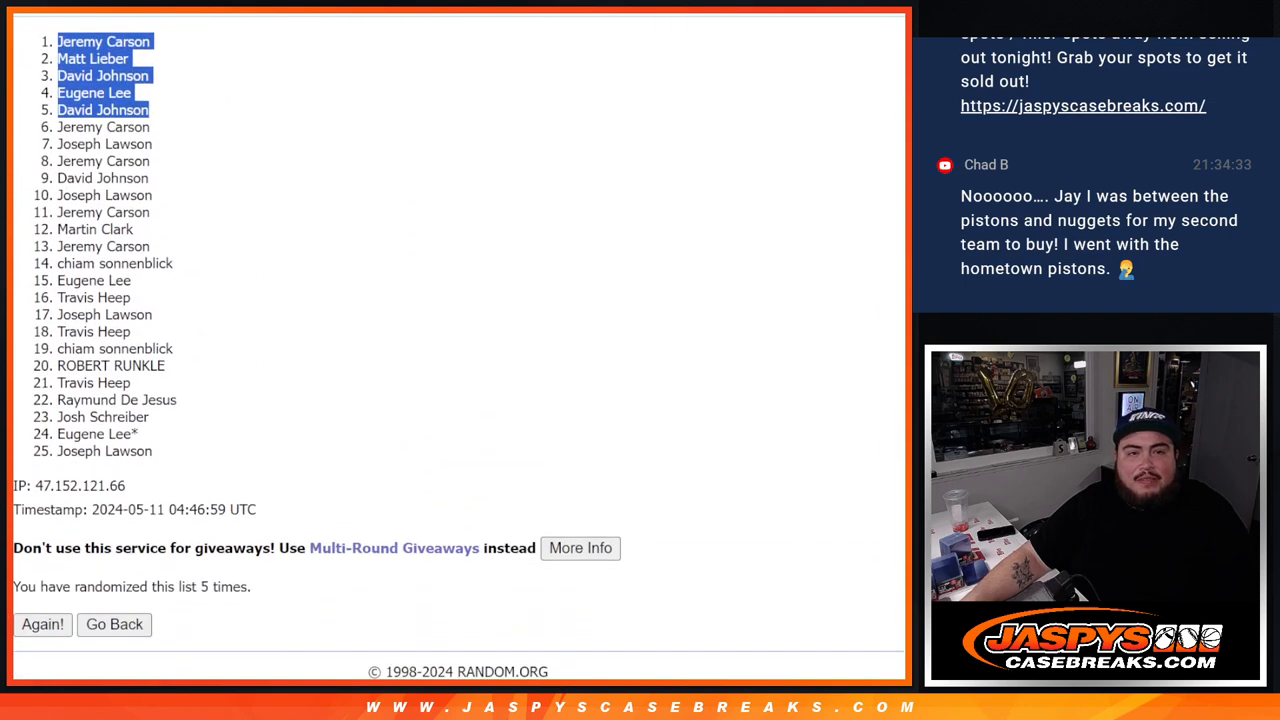
pyautogui.click(114, 624)
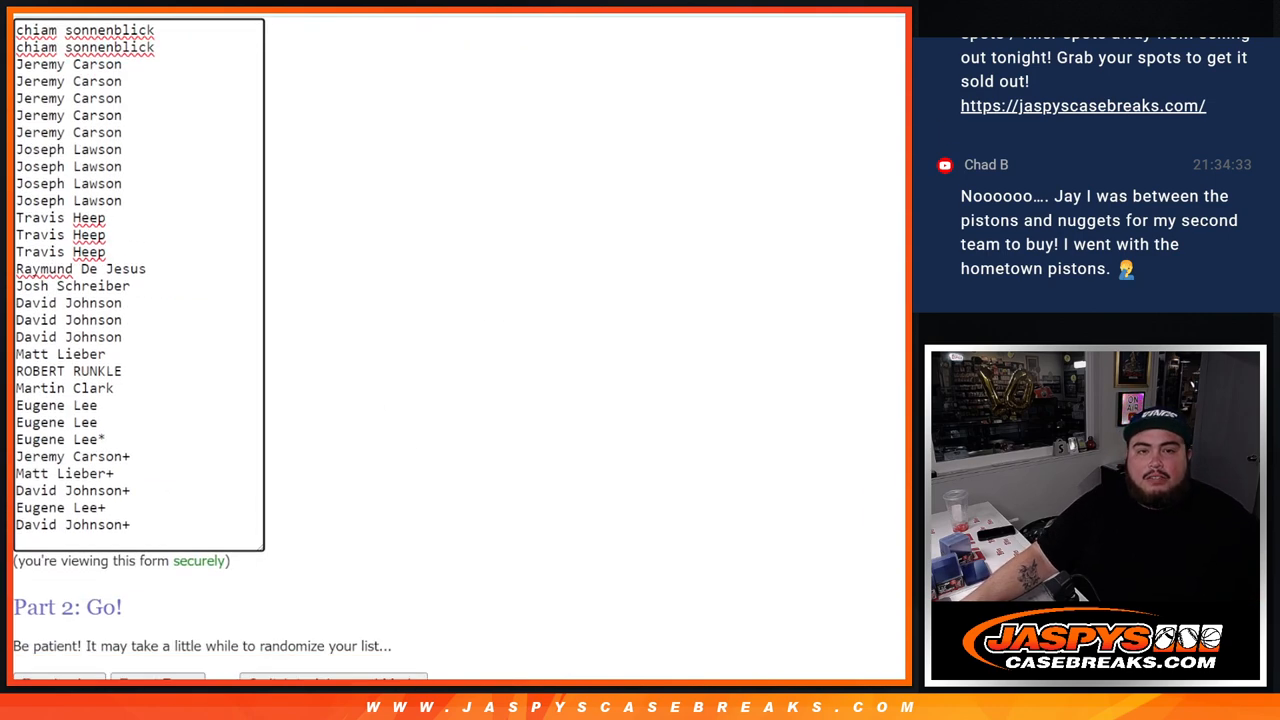
# Step: Randomize the list of 30 spot names and reshuffle it three more times
pyautogui.scroll(-3)
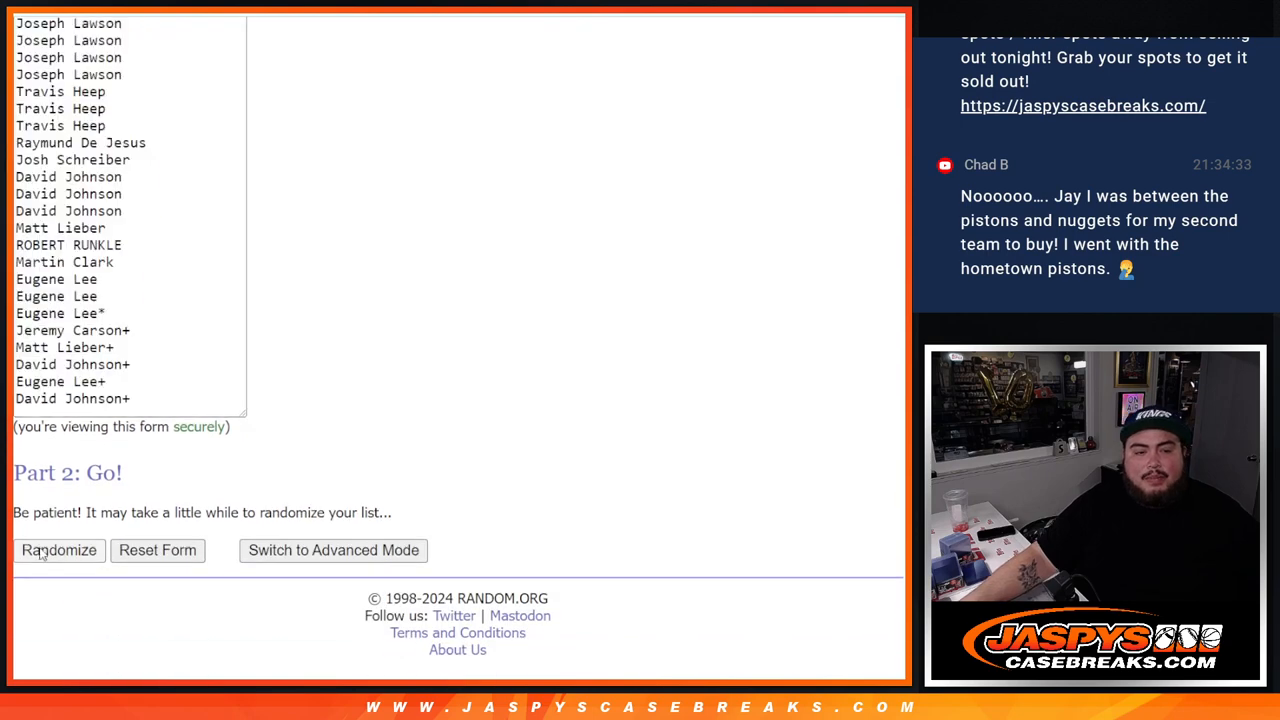
pyautogui.click(60, 550)
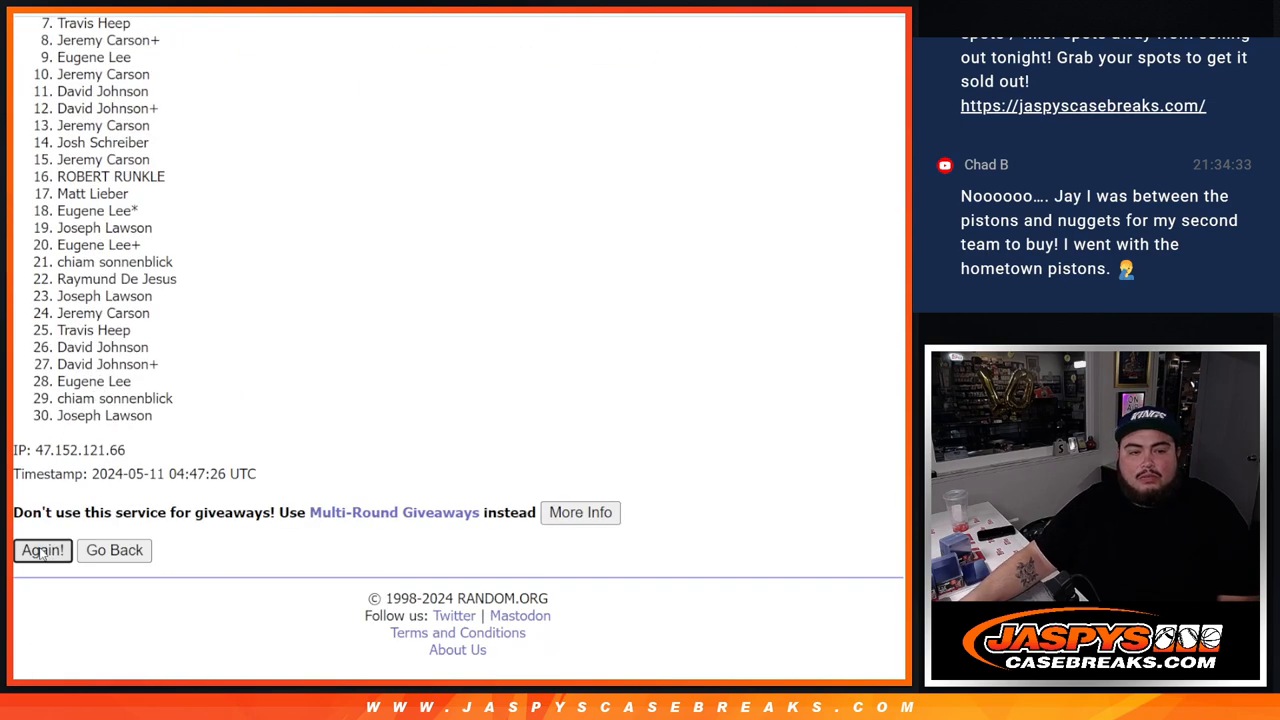
pyautogui.click(42, 550)
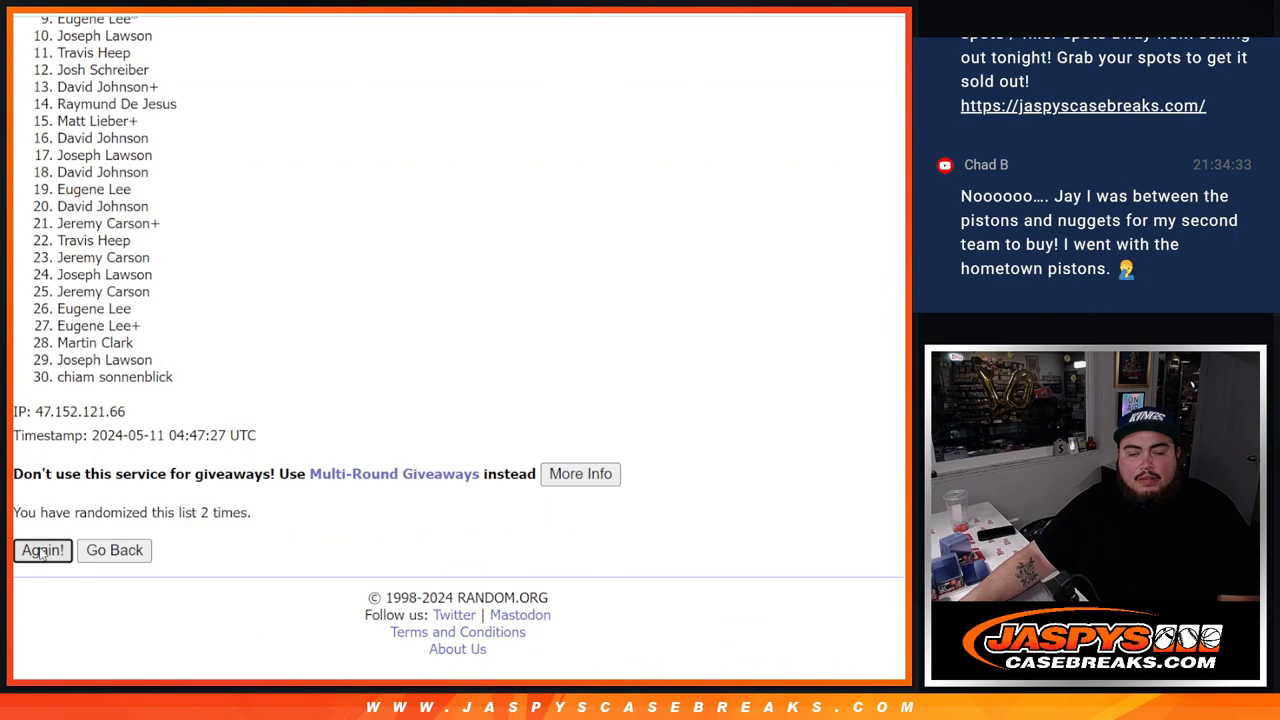
pyautogui.click(42, 550)
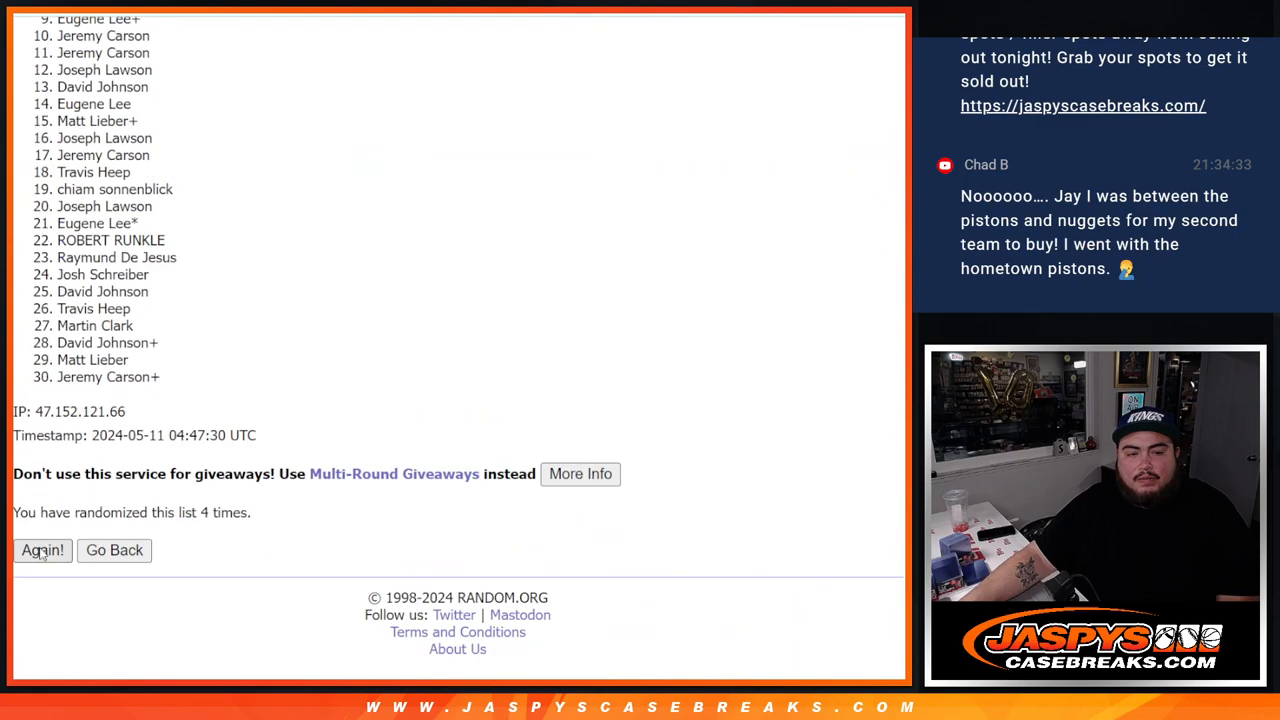
pyautogui.click(42, 550)
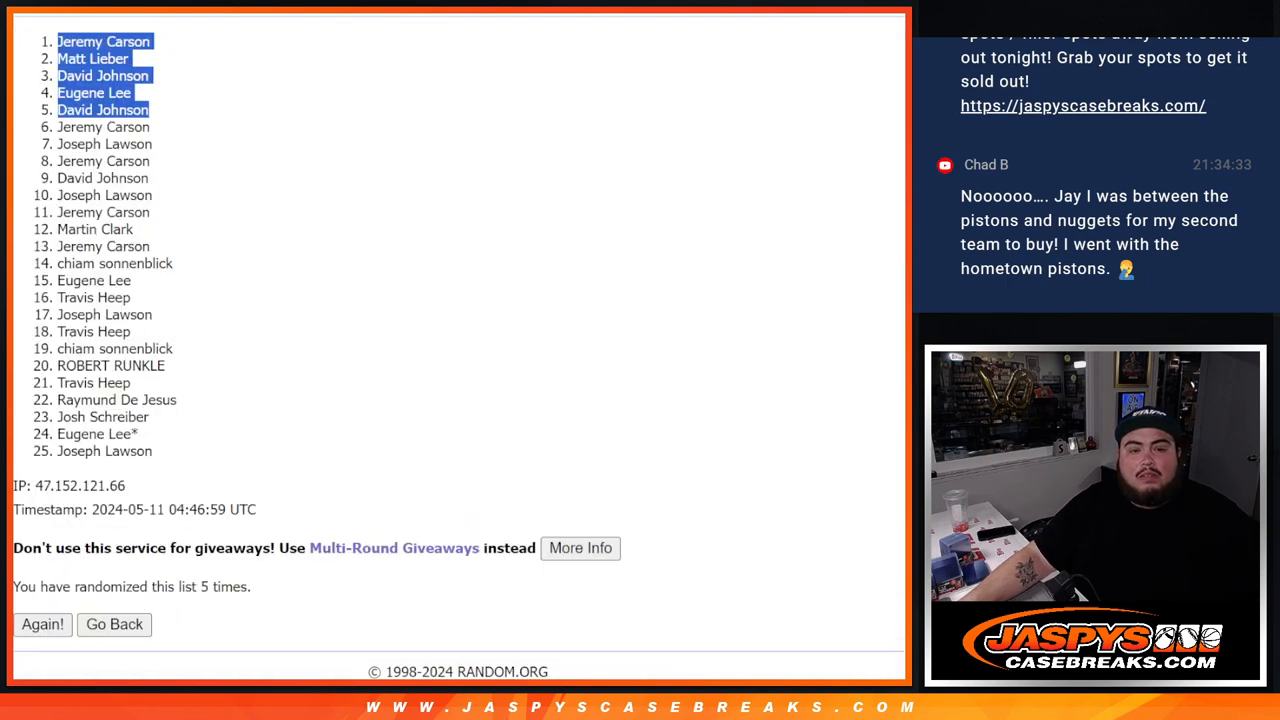
# Step: Switch to the 30 MLB teams list, randomize it and reshuffle once
pyautogui.click(114, 624)
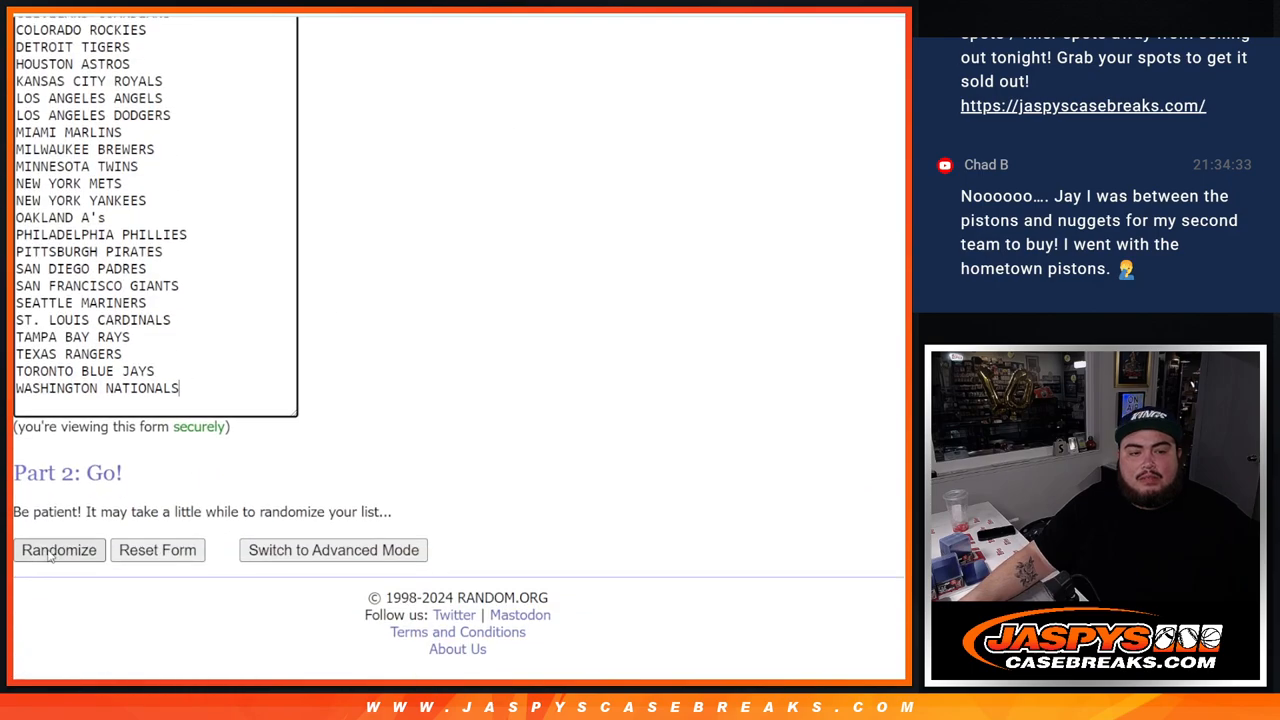
pyautogui.click(60, 550)
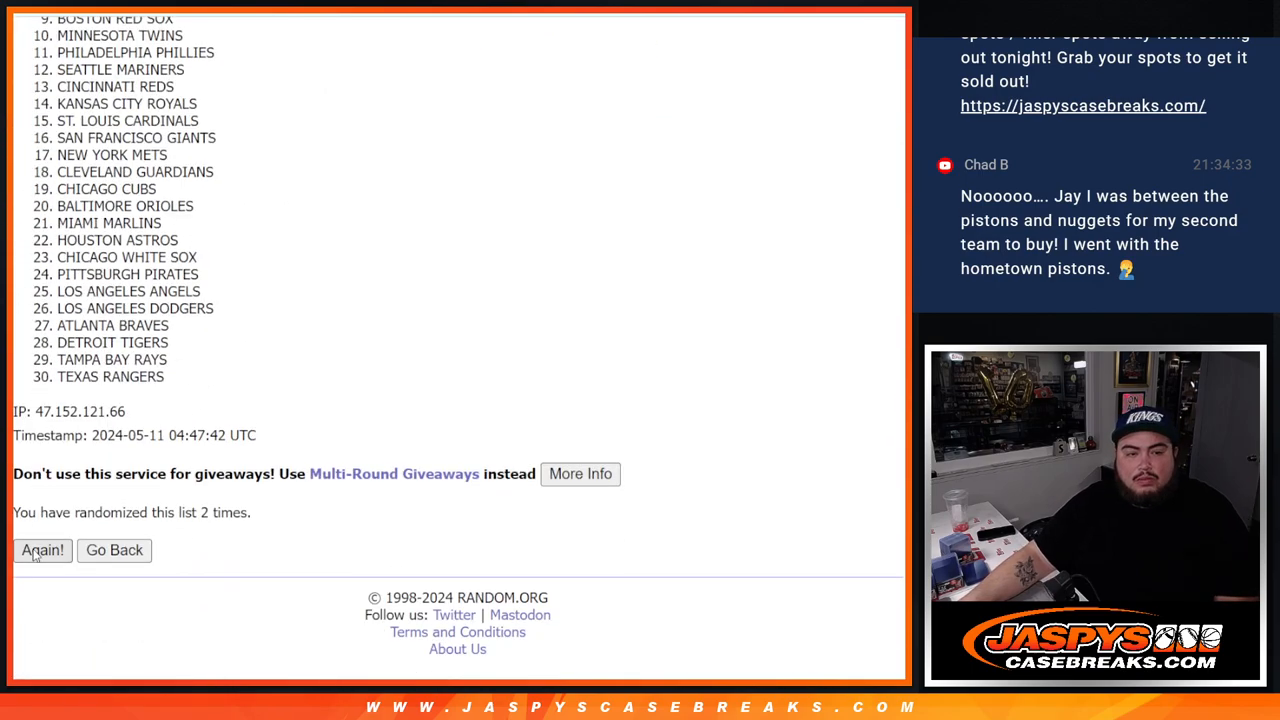
pyautogui.click(42, 550)
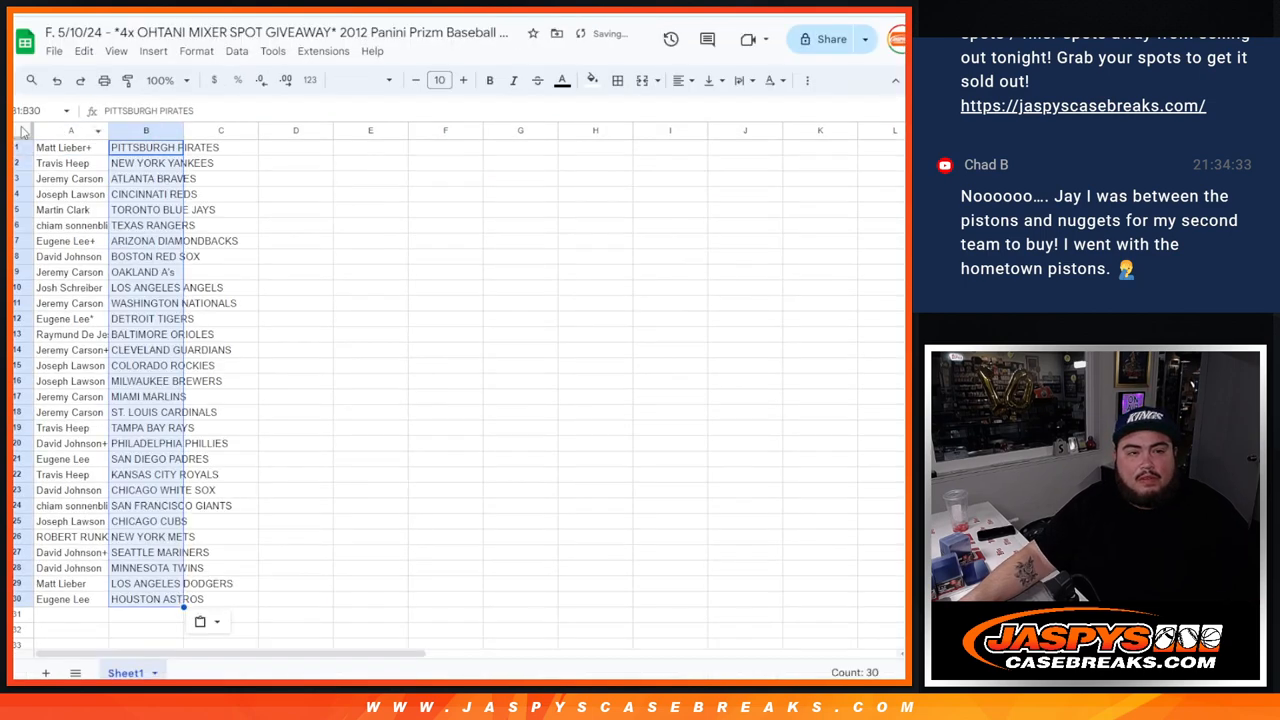
# Step: Arrange the pasted names and teams in Sheets, sorted by team with larger centered bordered text
pyautogui.click(464, 80)
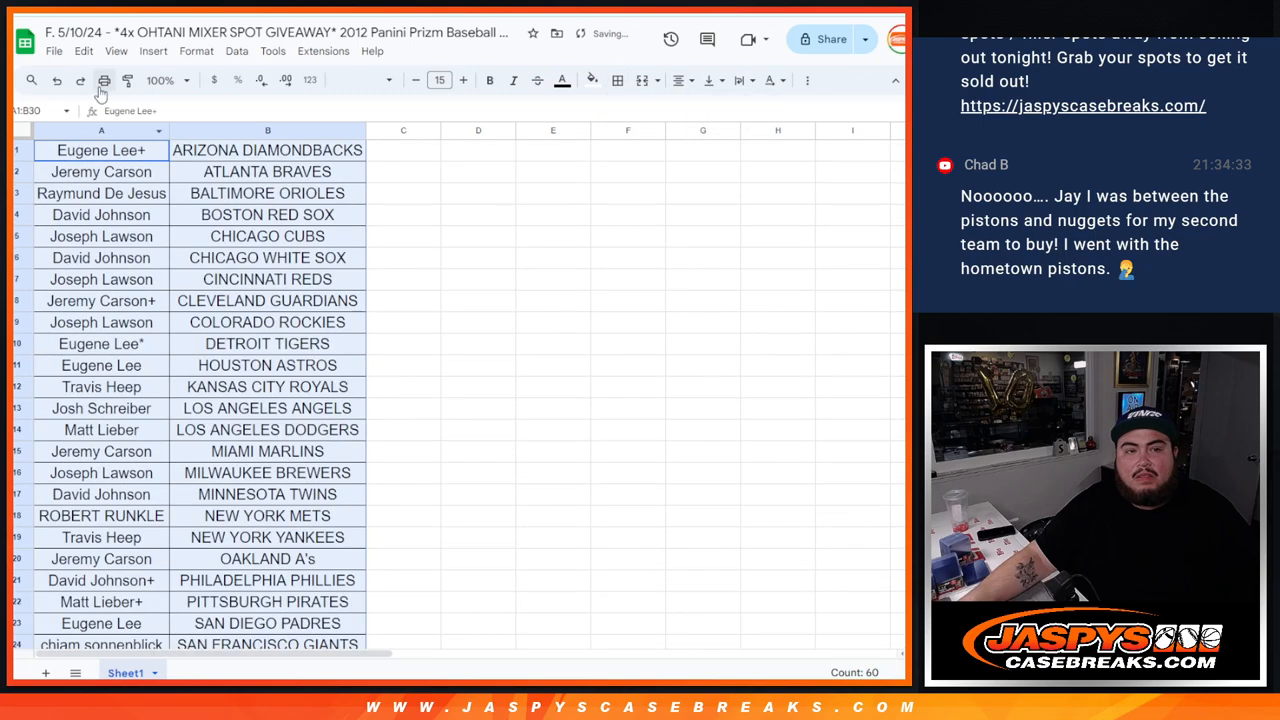
# Step: Add the workbook title header in print settings and review the one-page preview
pyautogui.click(104, 80)
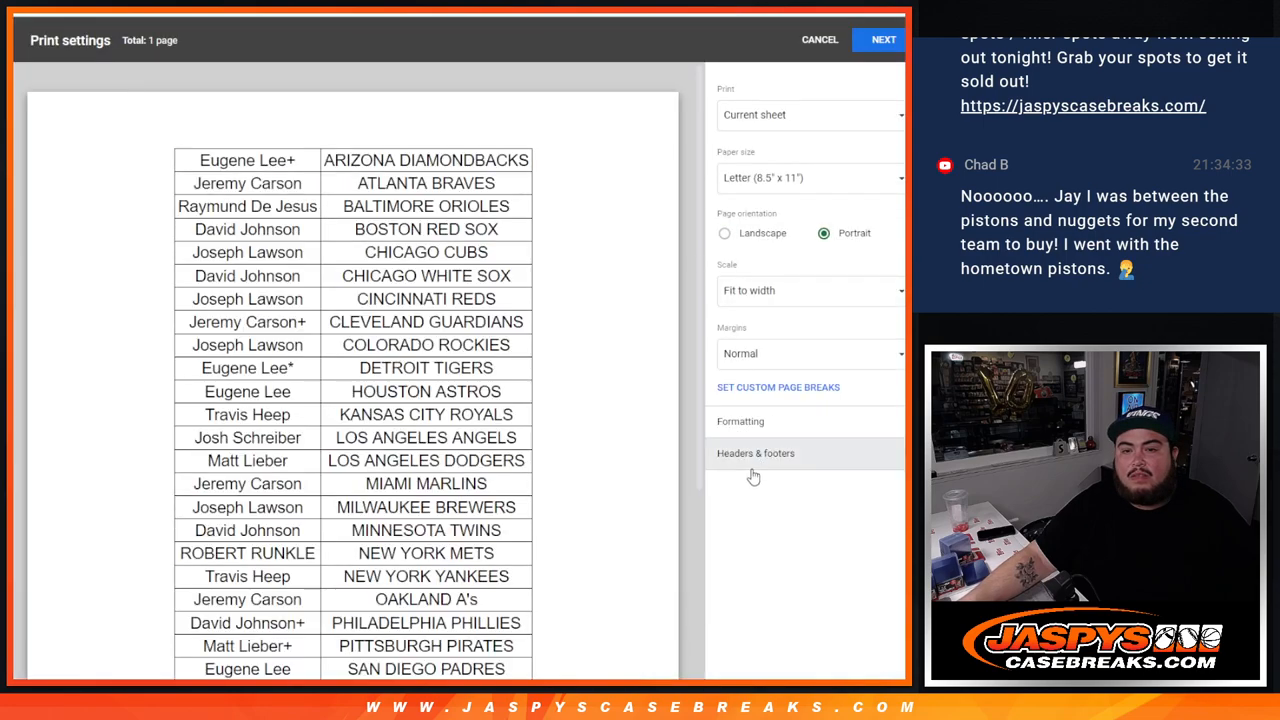
pyautogui.click(756, 452)
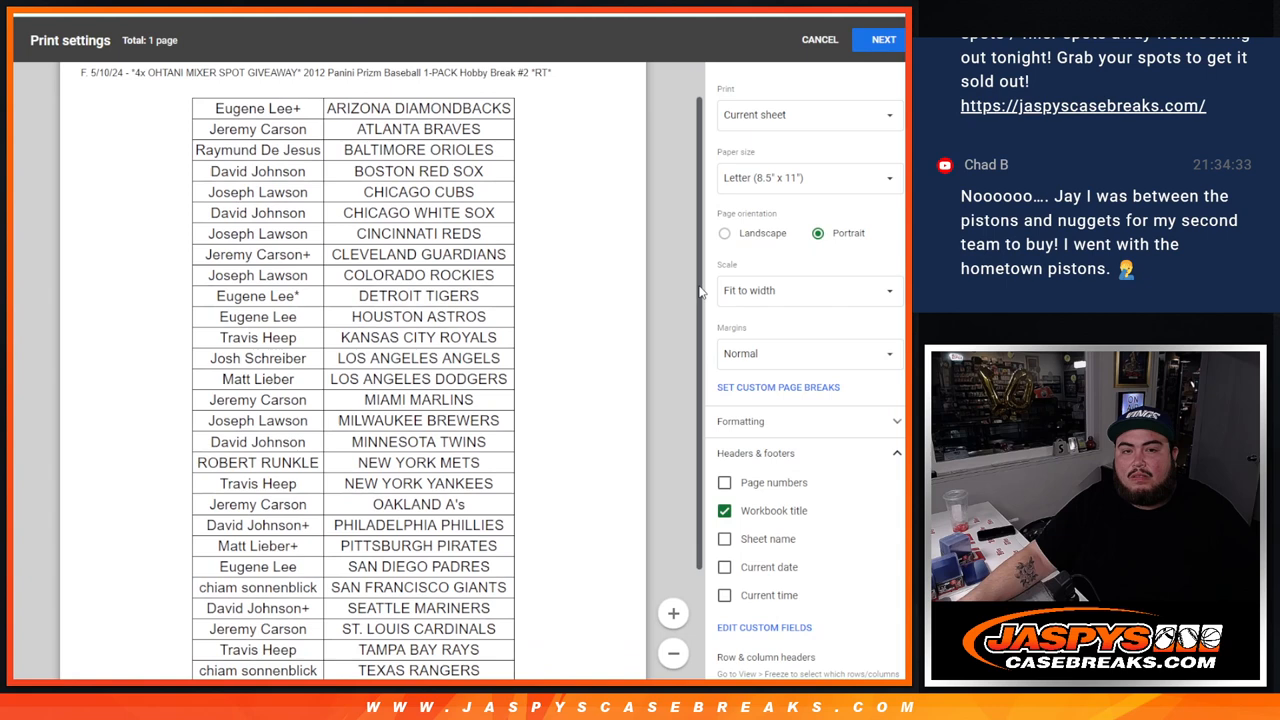
pyautogui.scroll(-3)
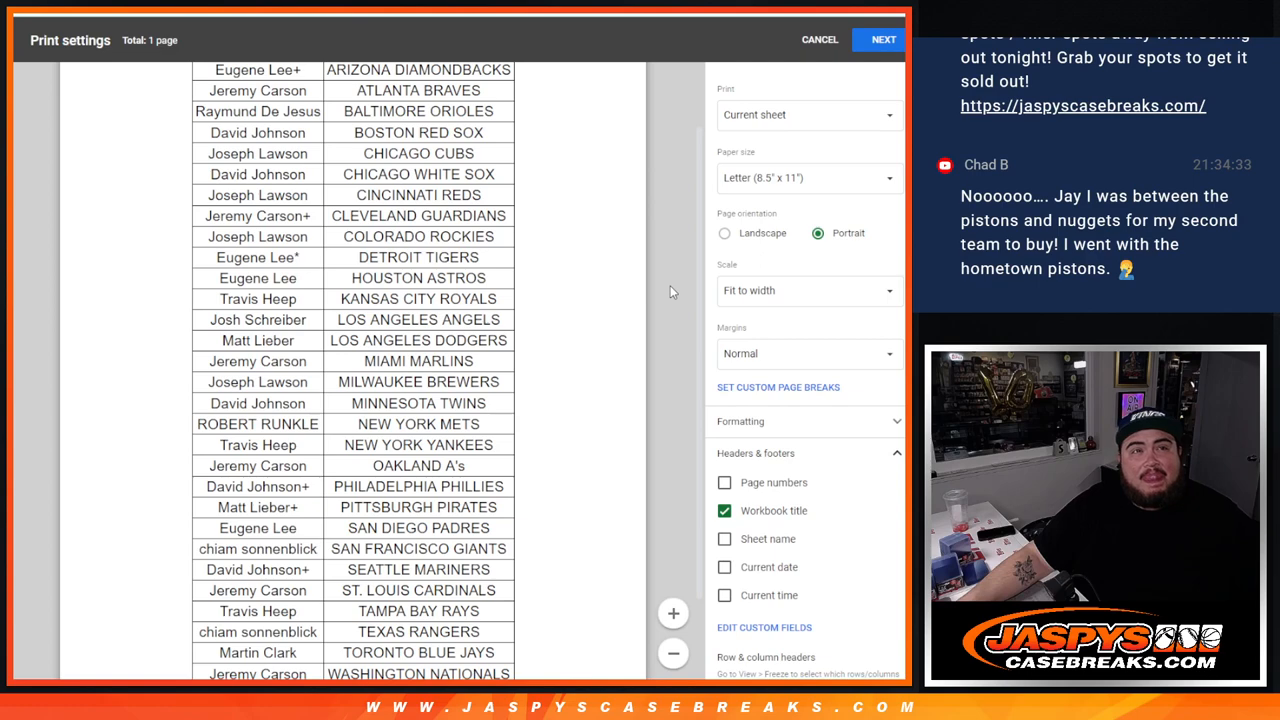
pyautogui.click(880, 40)
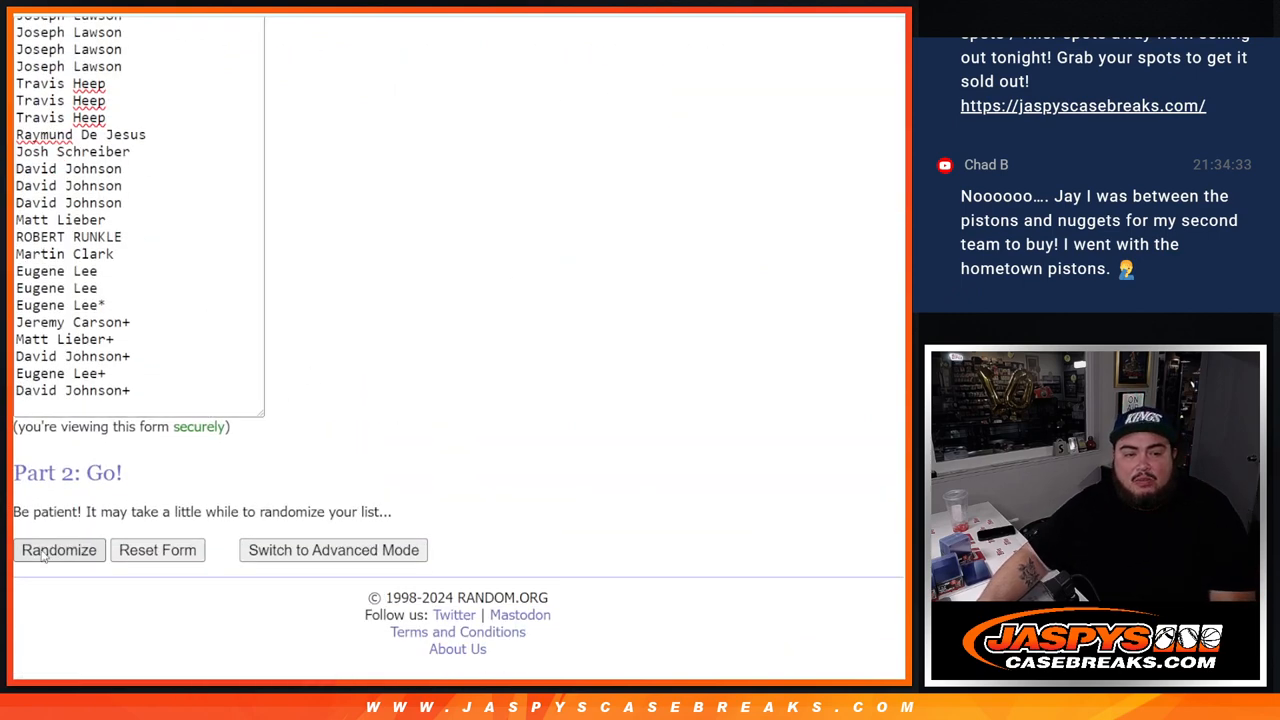
pyautogui.click(58, 550)
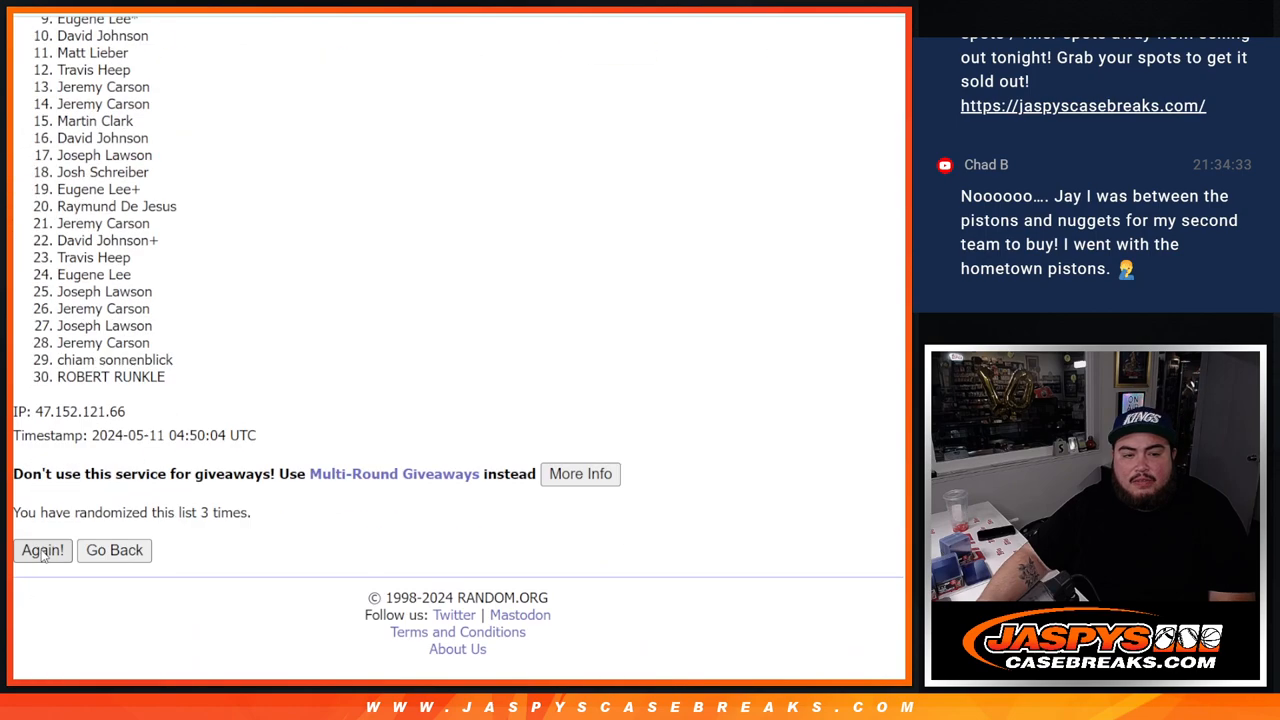
pyautogui.click(42, 550)
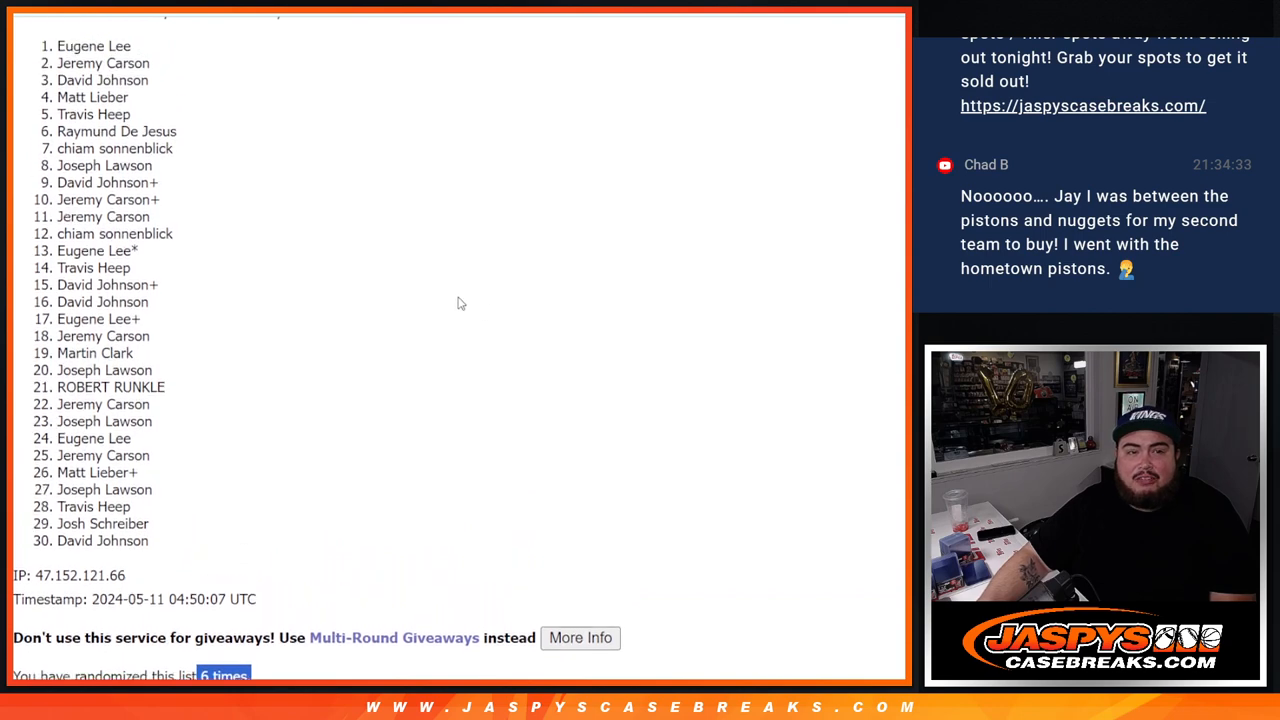
pyautogui.scroll(3)
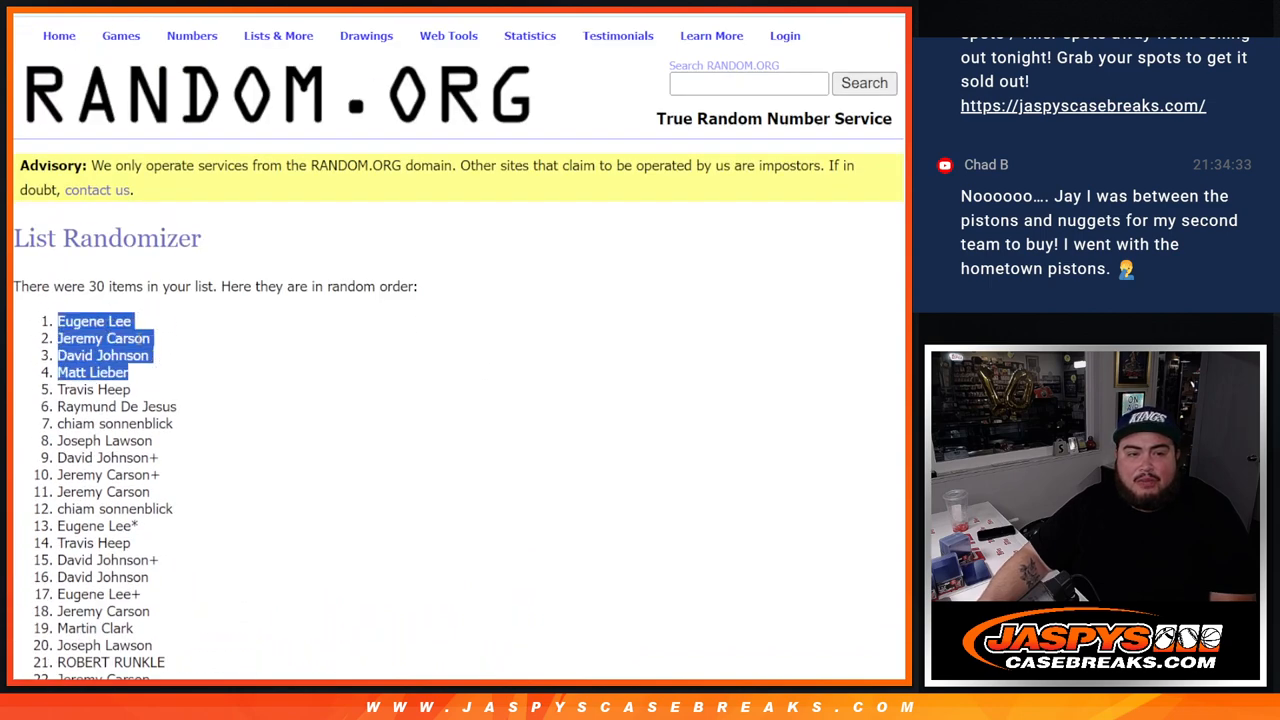